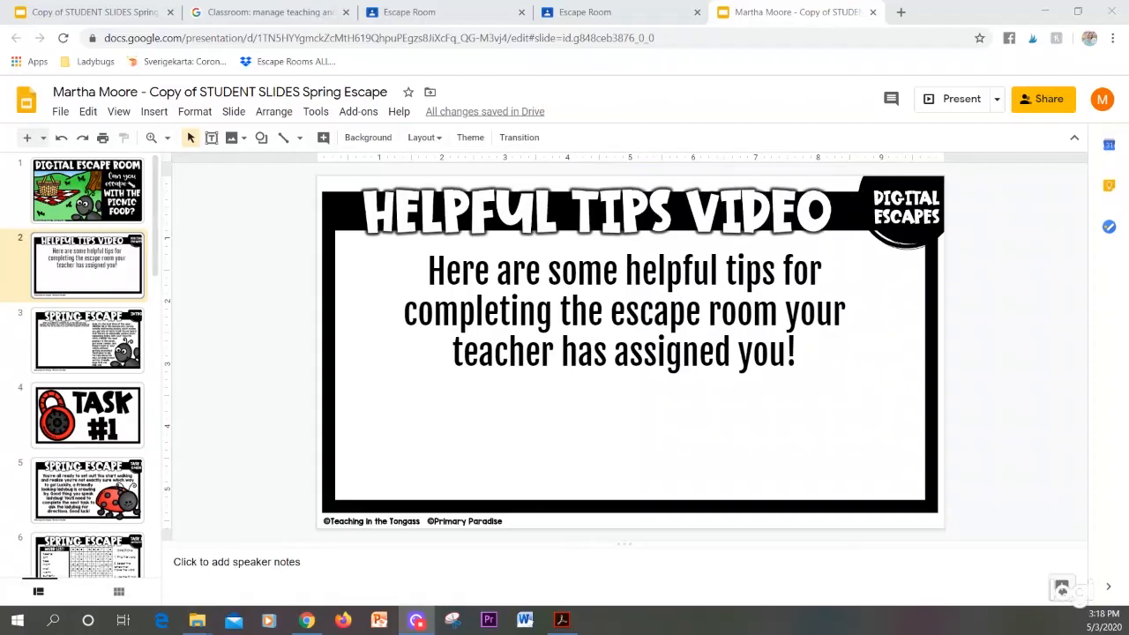
# Show the Task 1 word search slide from the filmstrip
pyautogui.click(88, 526)
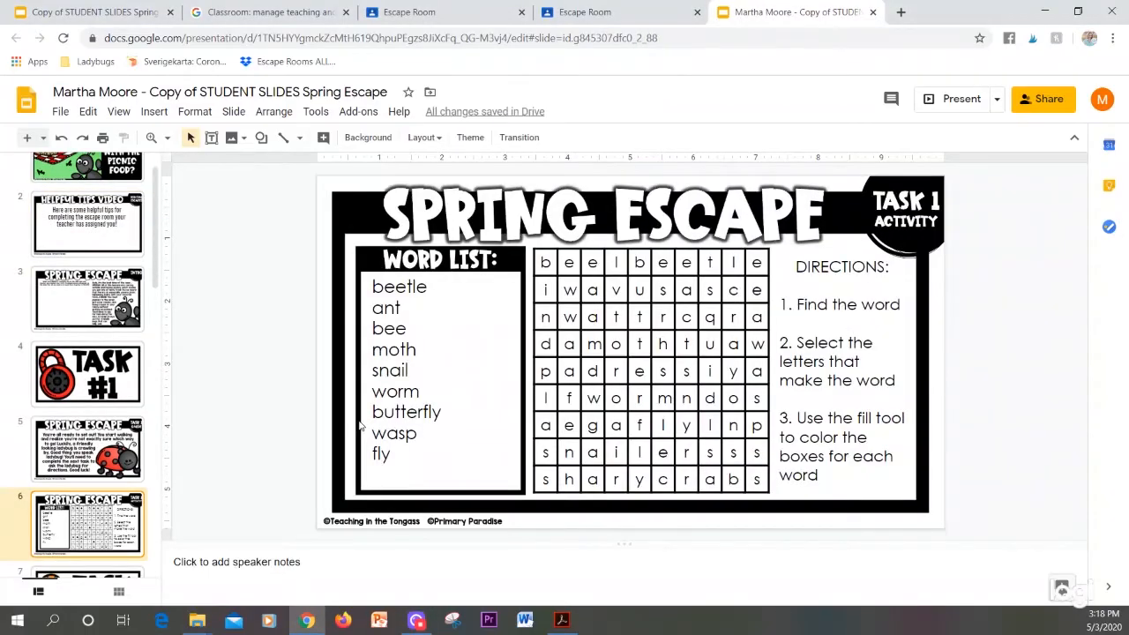
pyautogui.moveTo(360, 420)
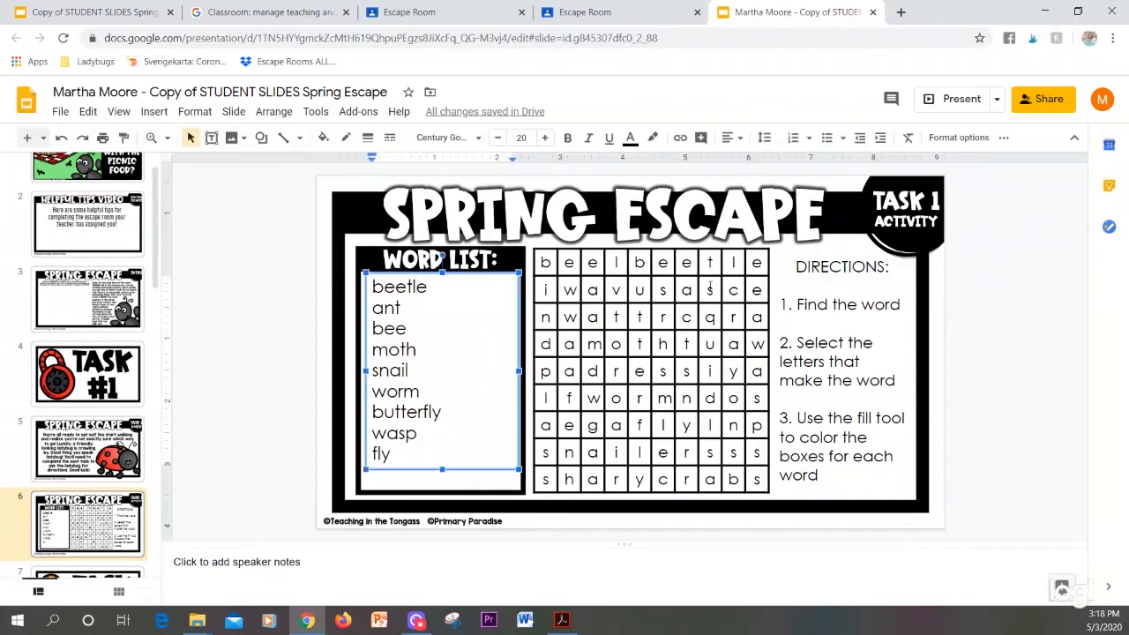
# Shade the grid letters spelling beetle yellow and bring up fill colour for the worm letters
pyautogui.click(651, 370)
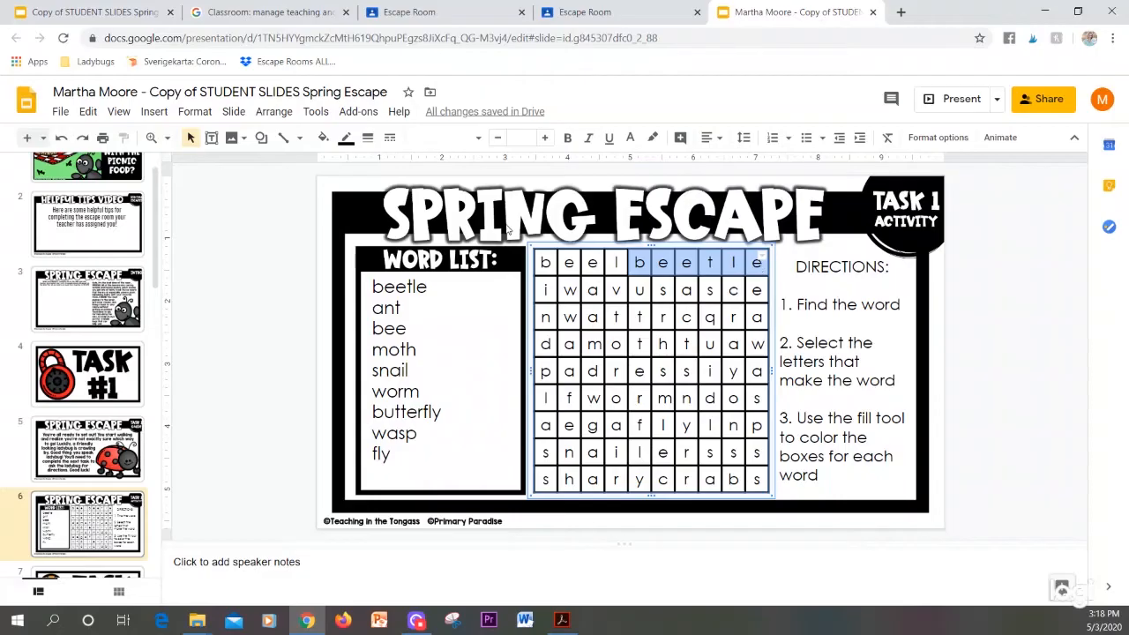
pyautogui.click(323, 138)
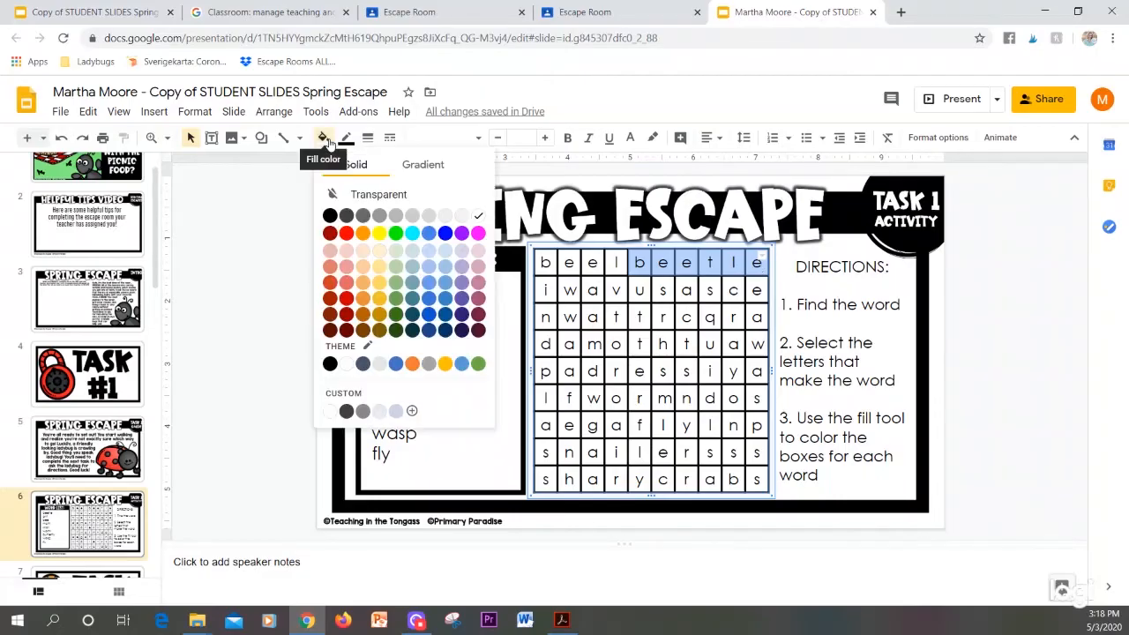
pyautogui.moveTo(380, 233)
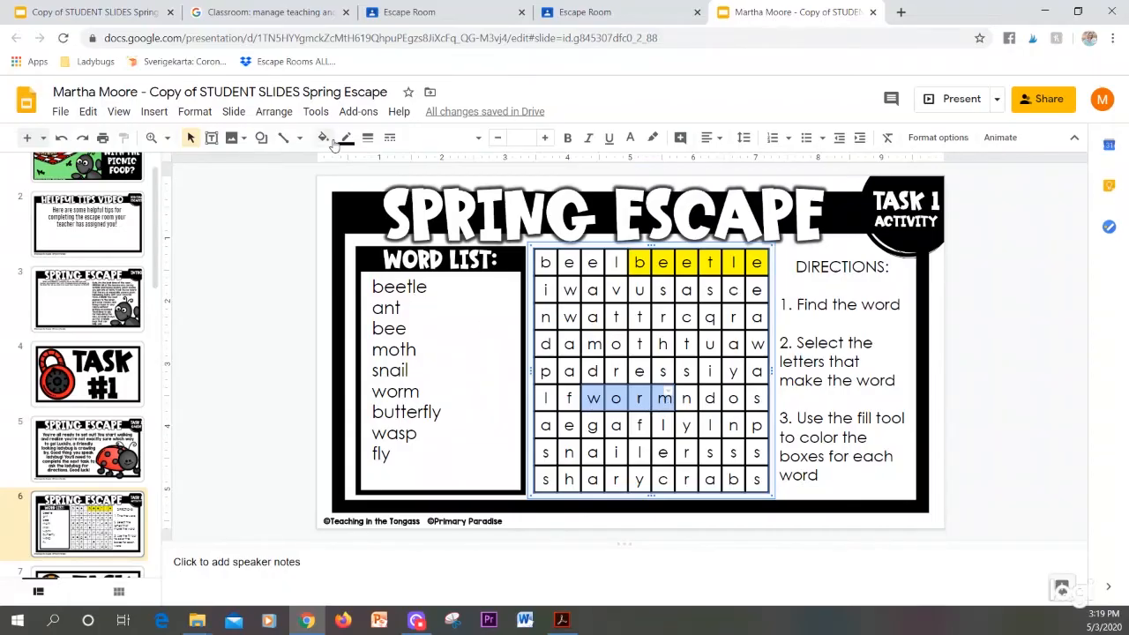
pyautogui.click(323, 138)
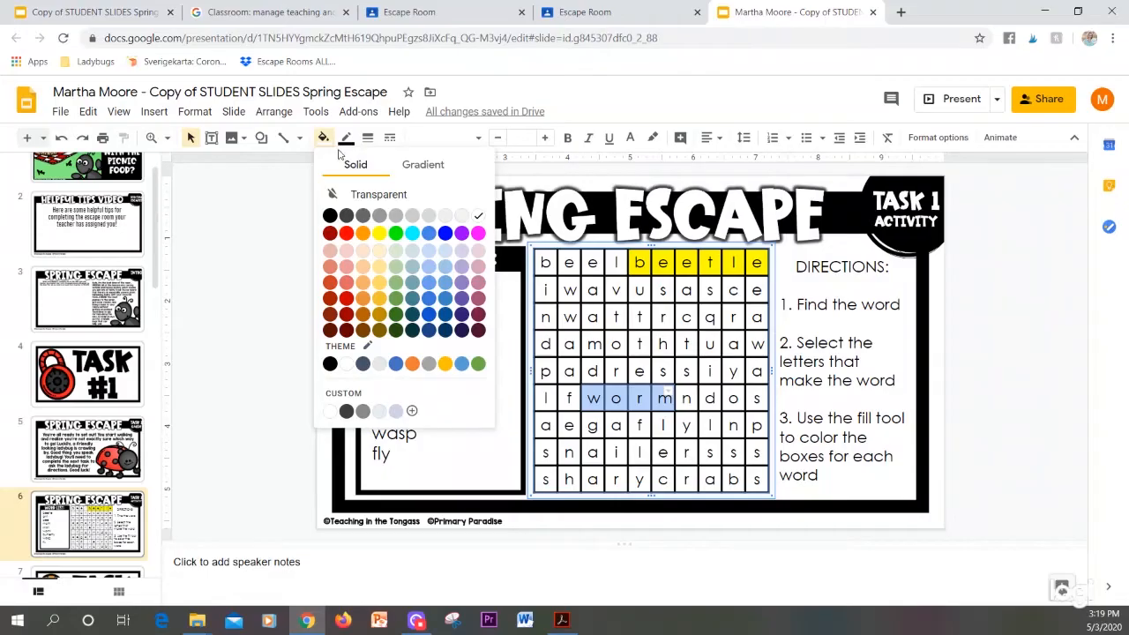
pyautogui.moveTo(289, 342)
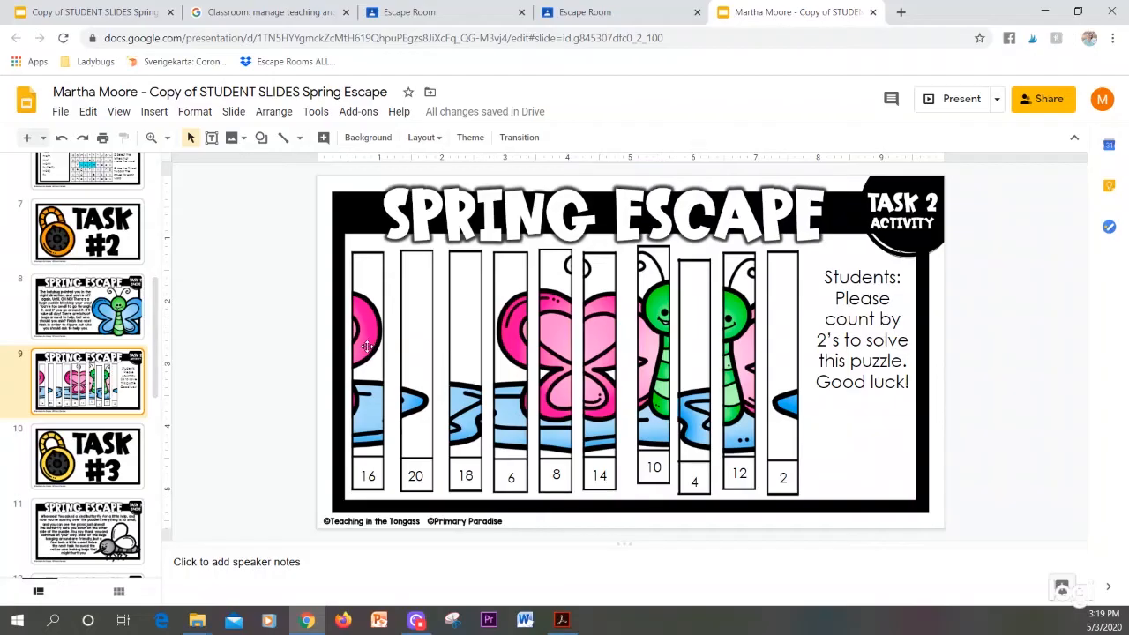
# Move puzzle strip 2 to the far-left slot, undo the accidental stretch, and show the Task 3 slide
pyautogui.click(367, 353)
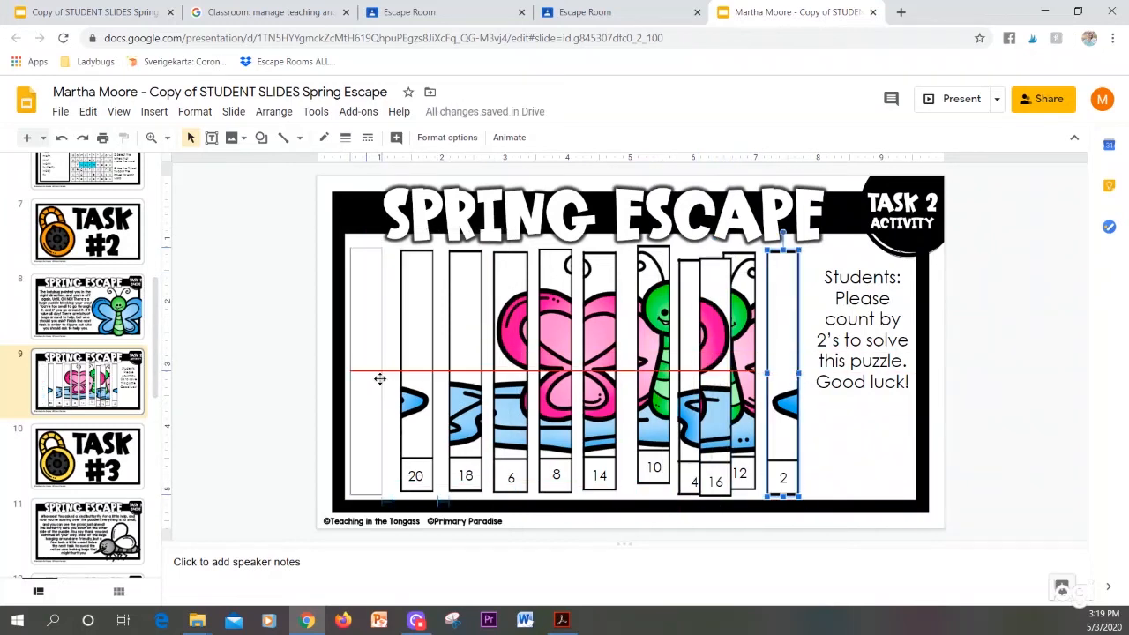
pyautogui.moveTo(783, 371); pyautogui.dragTo(366, 370)
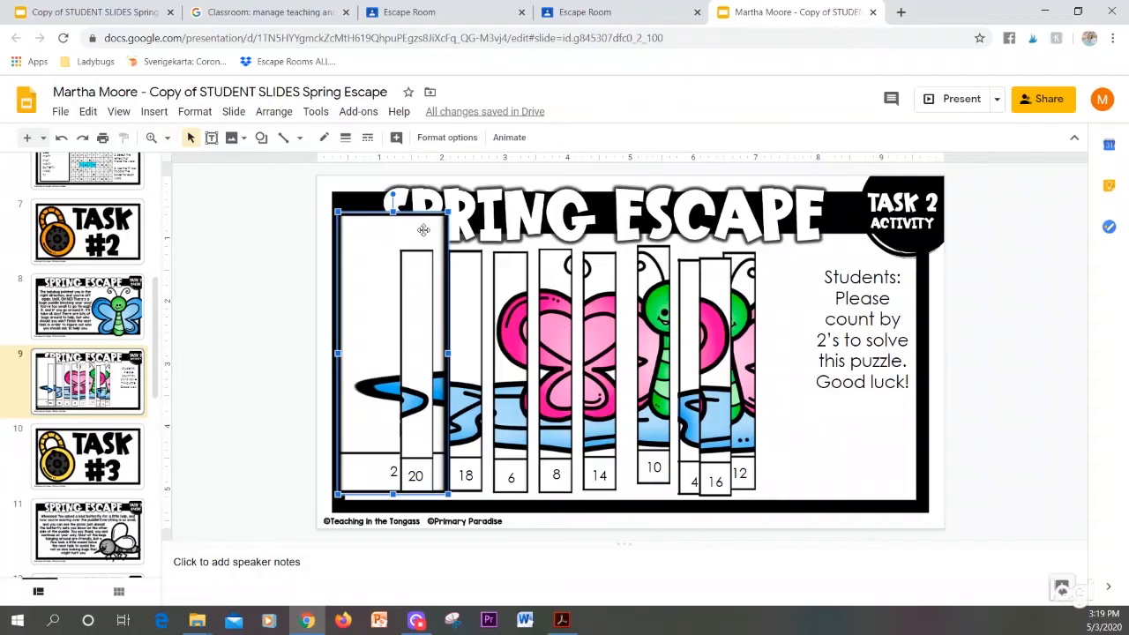
pyautogui.moveTo(60, 137)
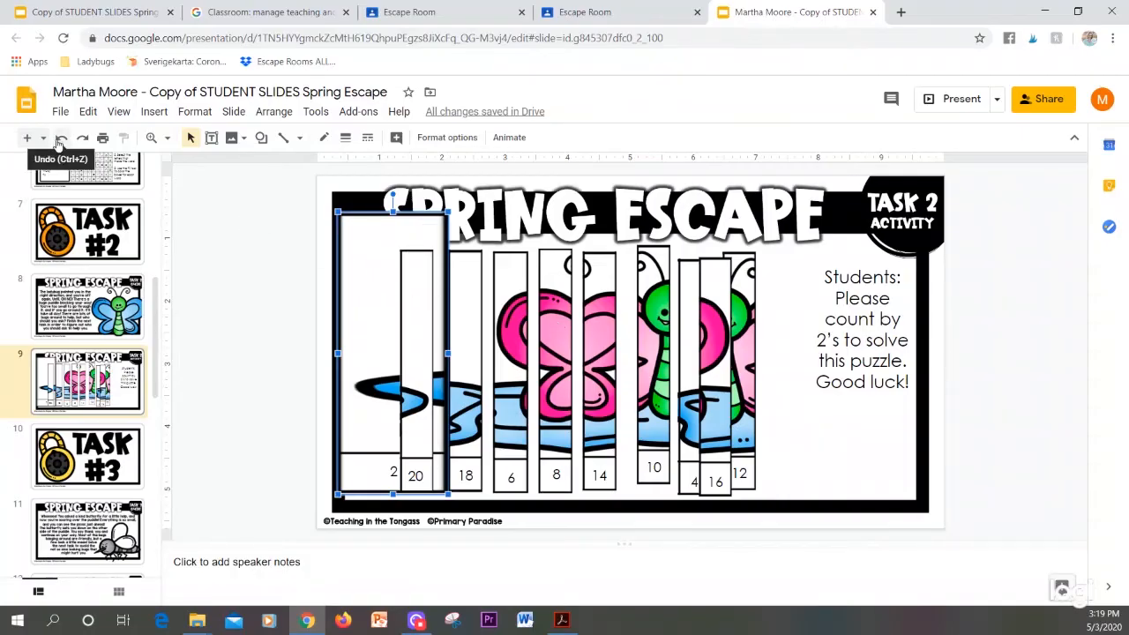
pyautogui.moveTo(414, 353); pyautogui.dragTo(367, 362)
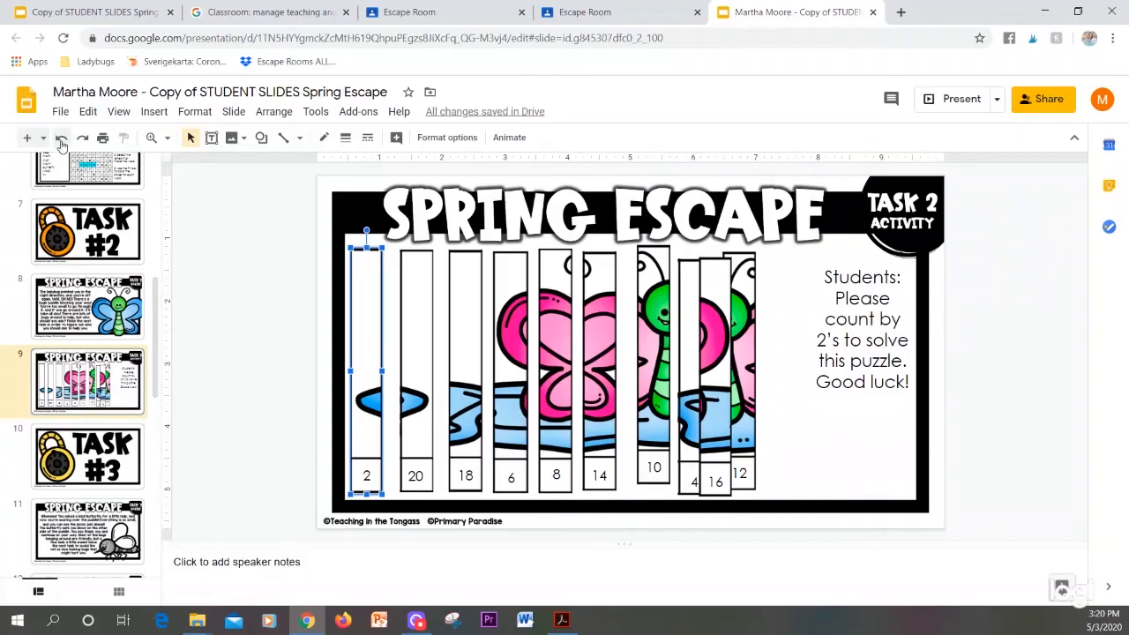
pyautogui.click(88, 314)
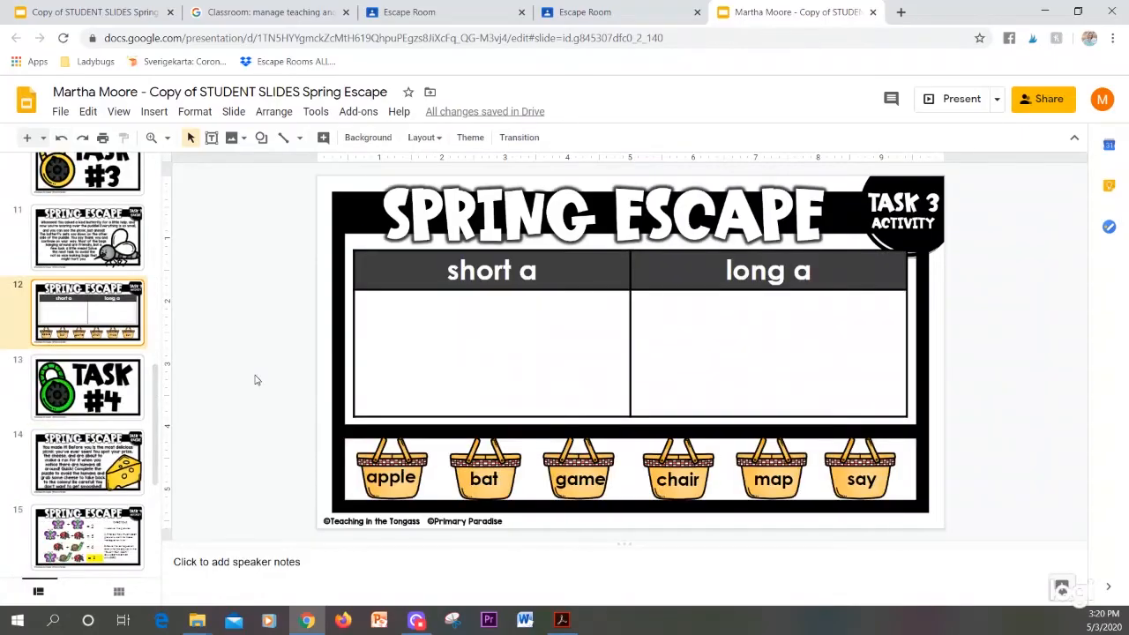
pyautogui.moveTo(303, 438)
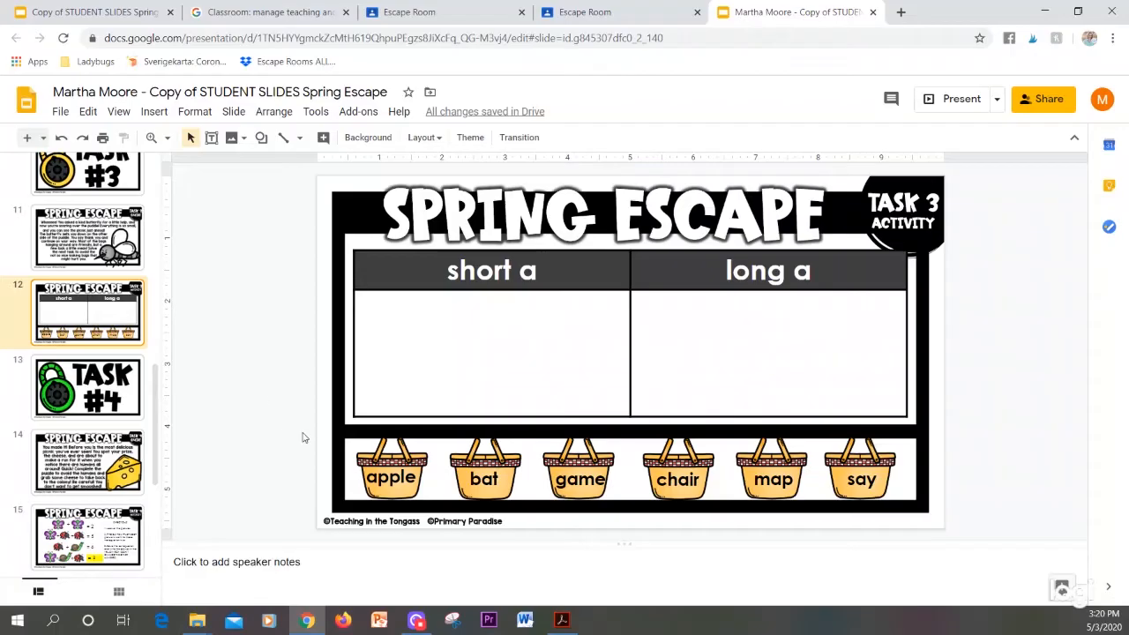
# Sort the bat basket into the short a column, then show the Task 4 slide
pyautogui.click(388, 467)
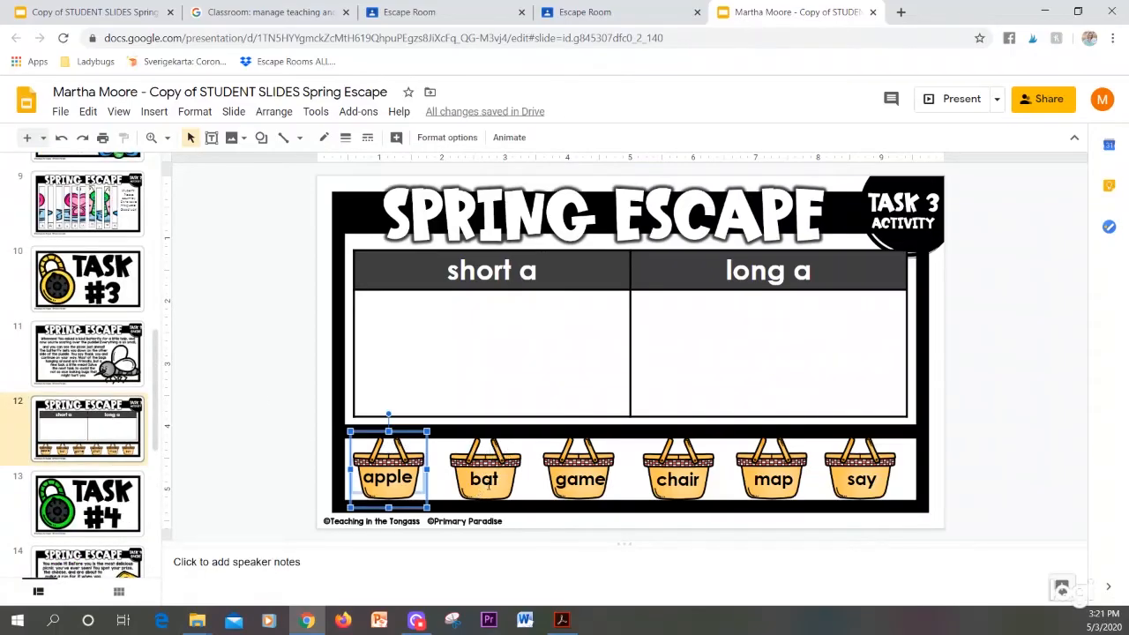
pyautogui.click(483, 462)
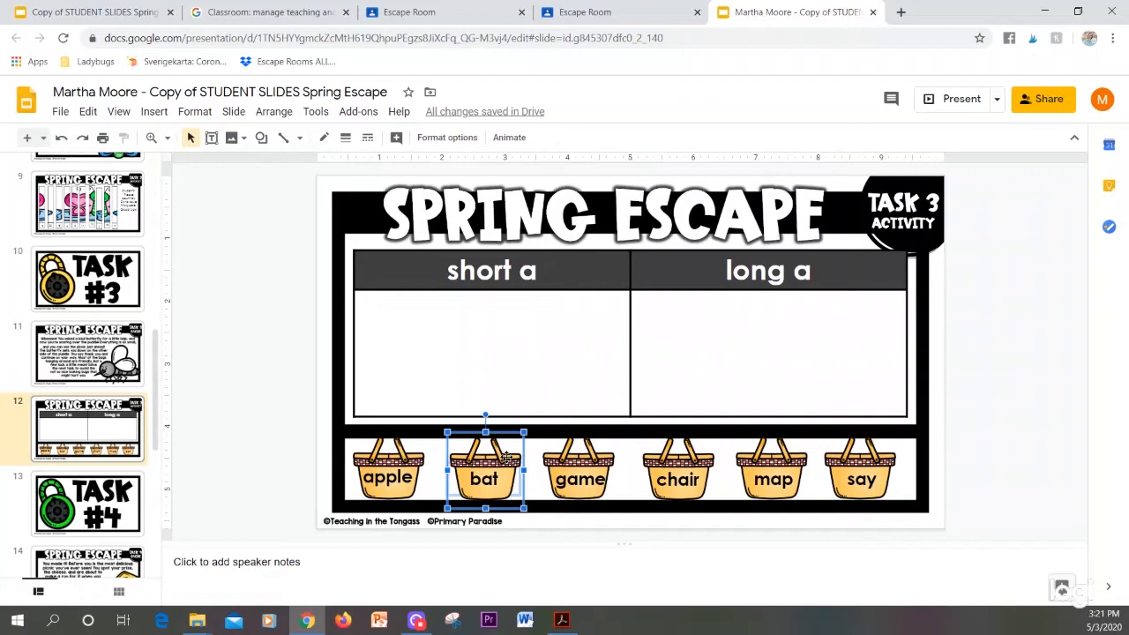
pyautogui.moveTo(485, 468); pyautogui.dragTo(455, 327)
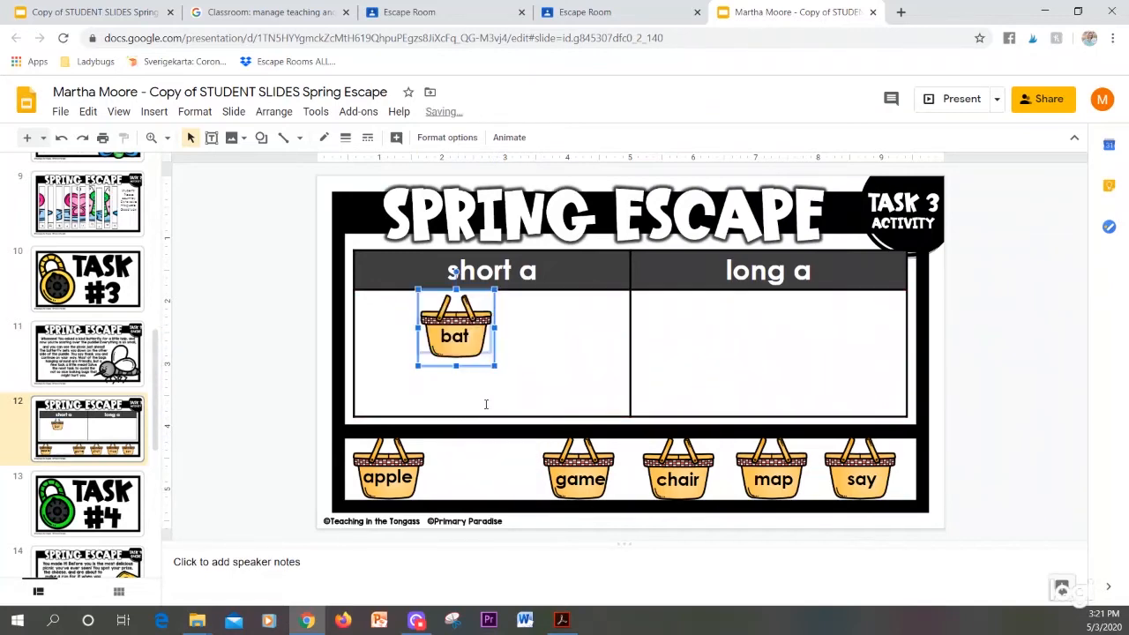
pyautogui.click(89, 356)
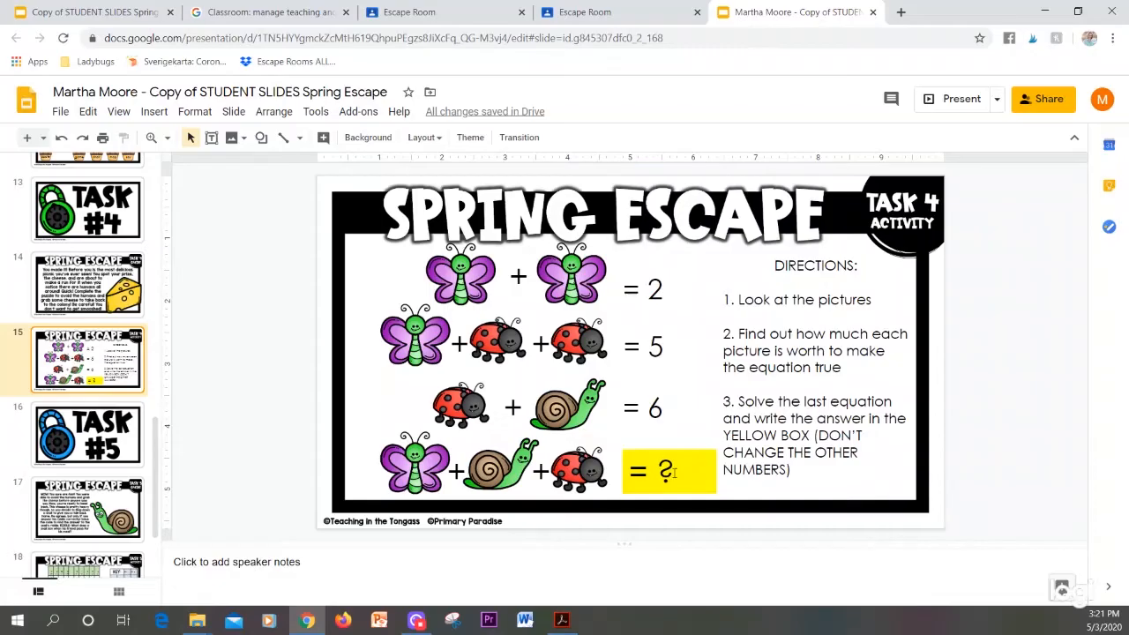
# Replace the question mark in the yellow answer box with 10
pyautogui.click(669, 469)
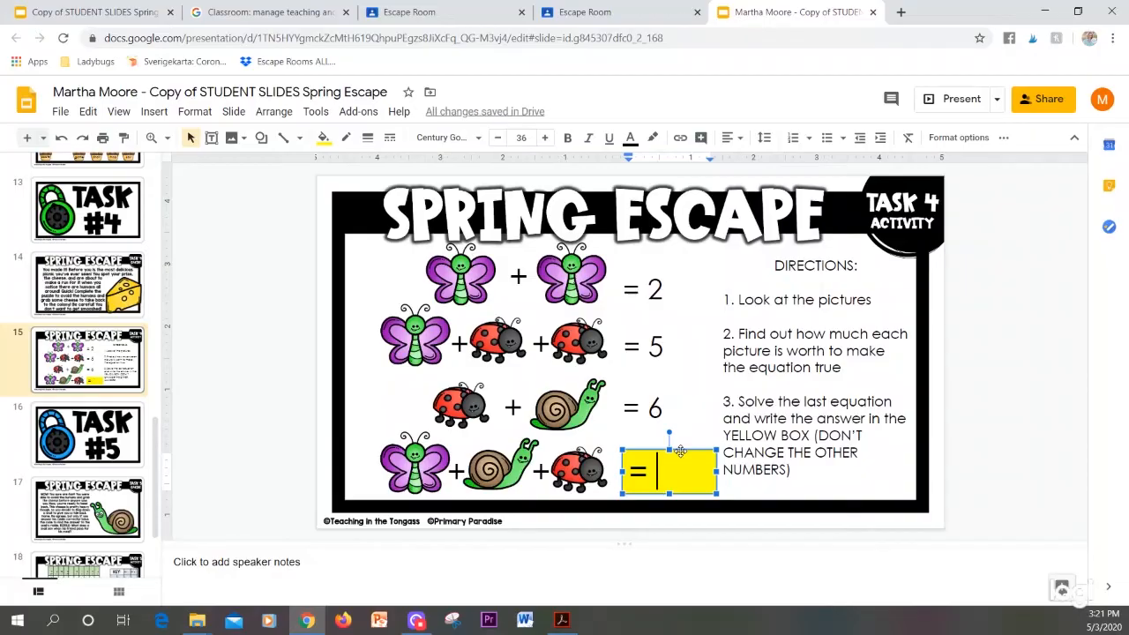
pyautogui.write('1')
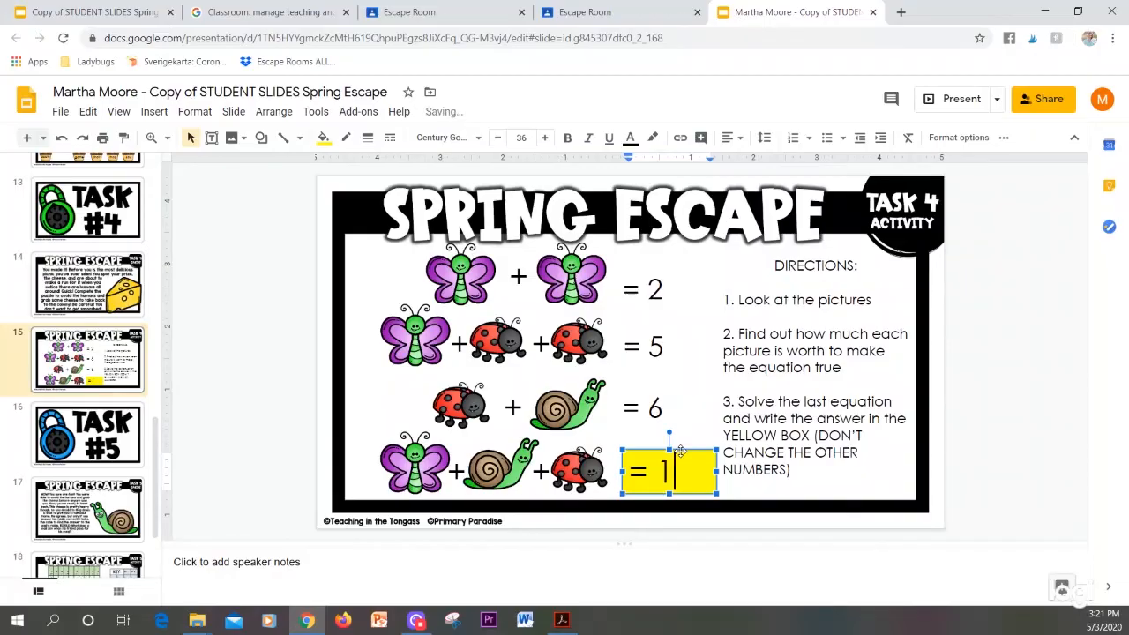
pyautogui.write('0')
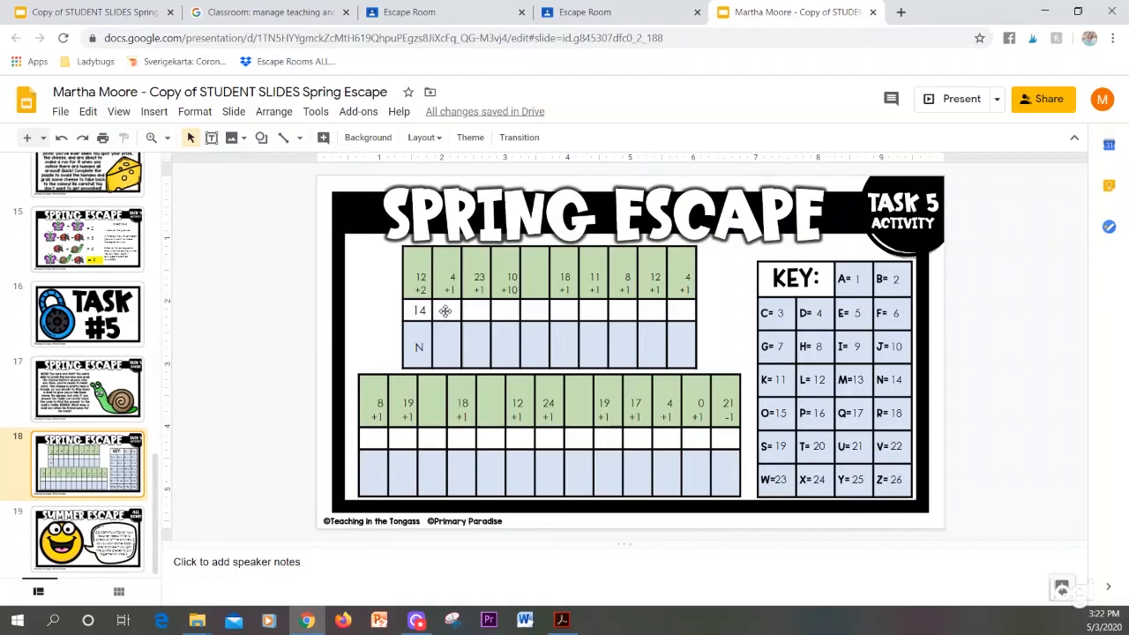
# Fill the code cells under the 4 +1 clue with 5 and the letter E
pyautogui.click(450, 311)
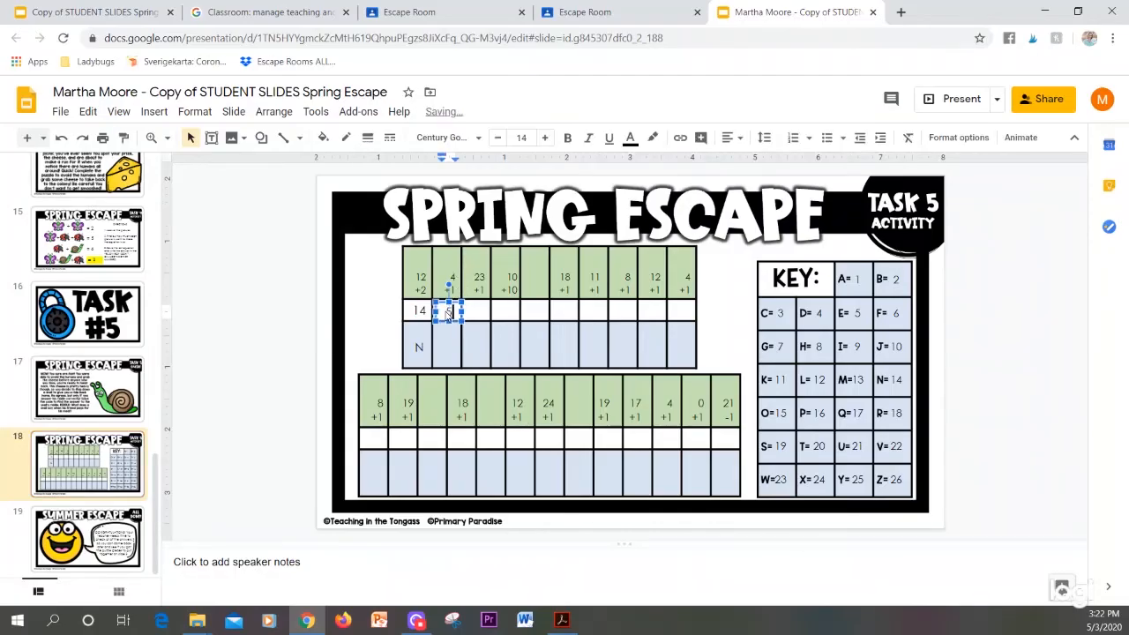
pyautogui.write('5')
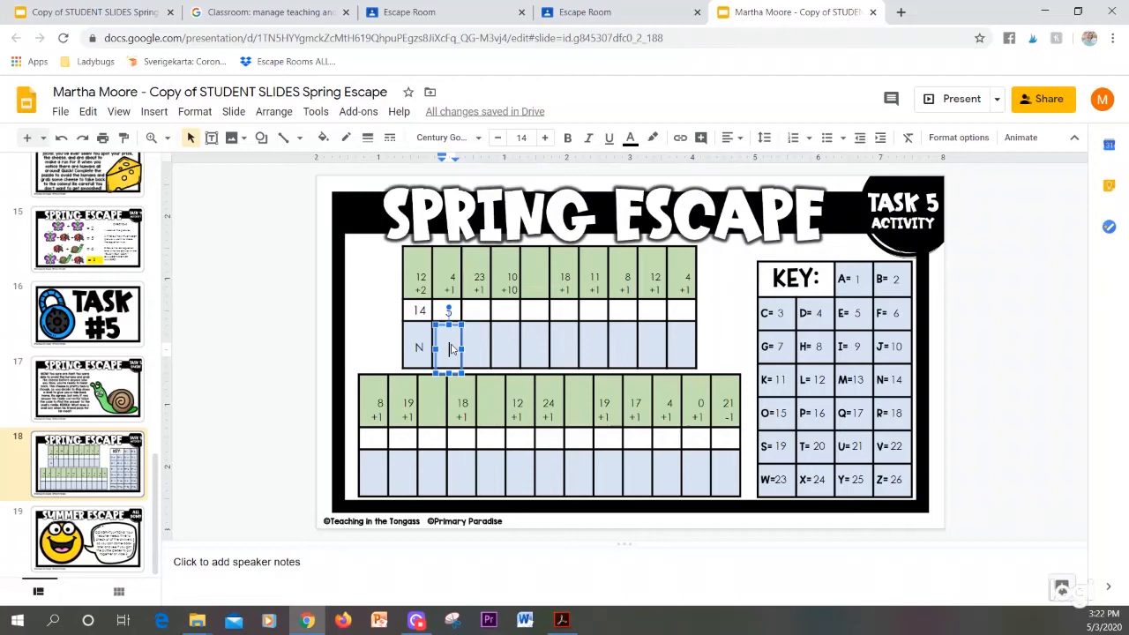
pyautogui.write('E')
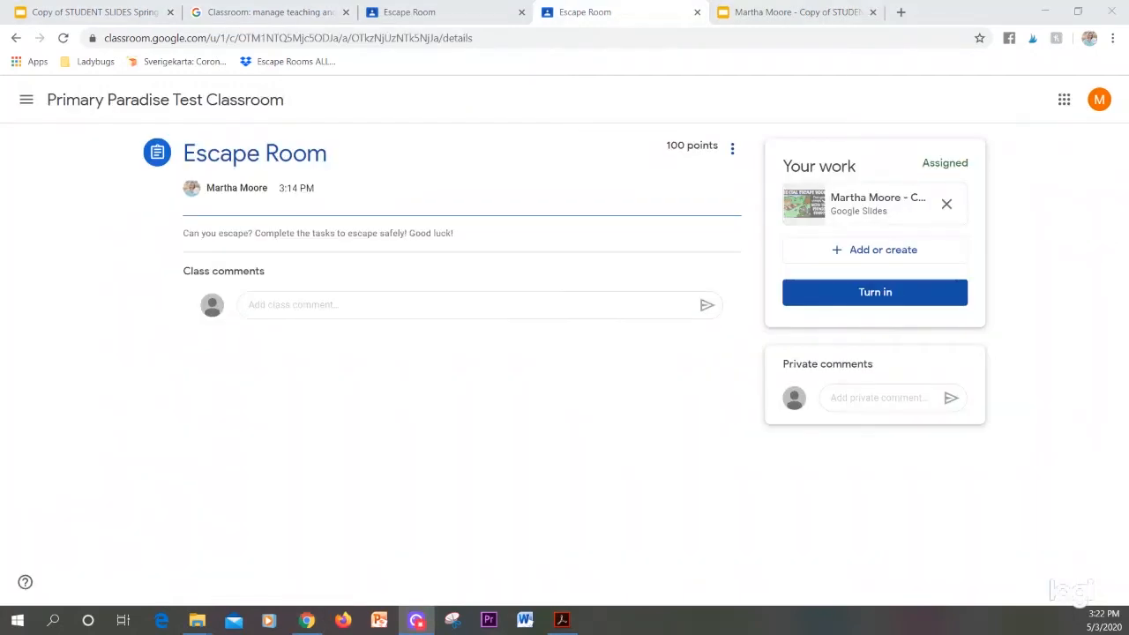
pyautogui.moveTo(938, 314)
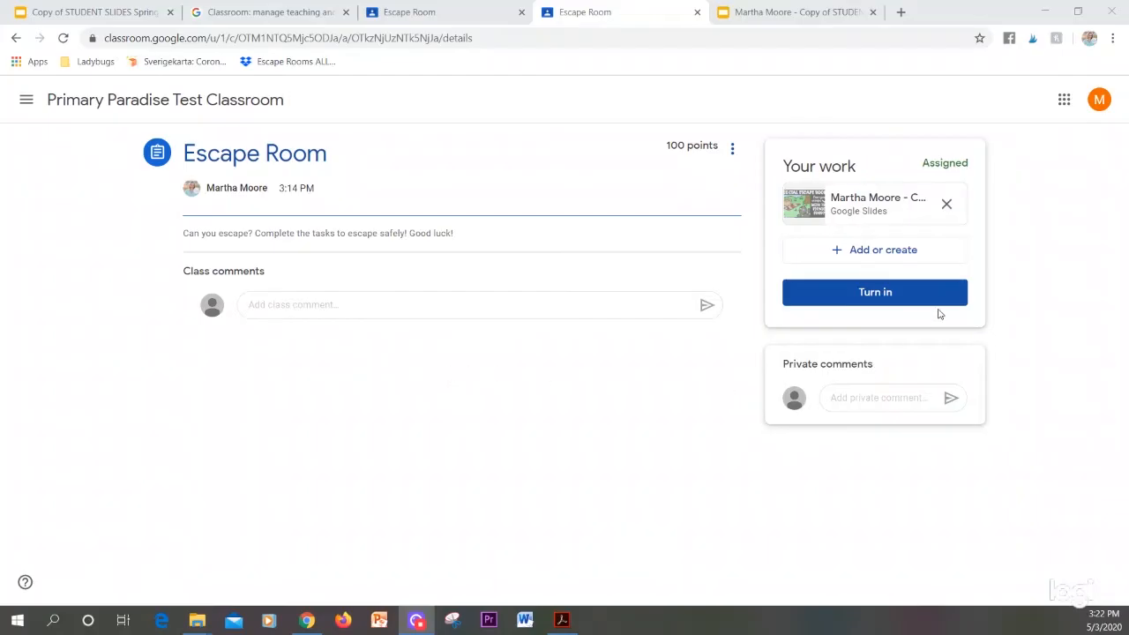
pyautogui.moveTo(917, 291)
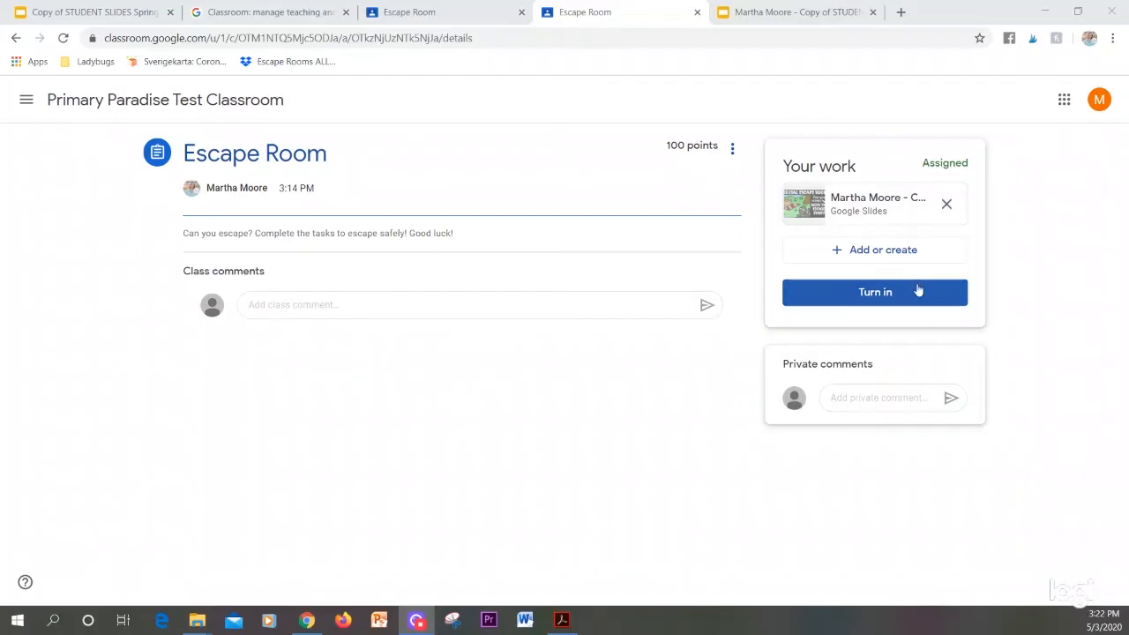
# Turn in the Escape Room assignment on Google Classroom and confirm the submission
pyautogui.click(875, 293)
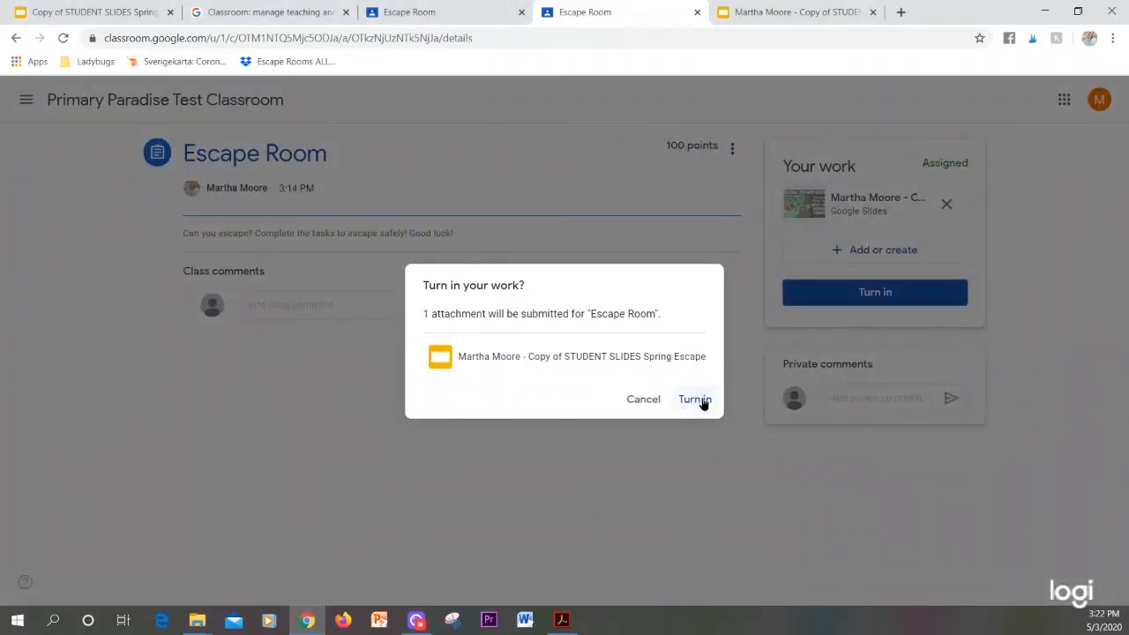
pyautogui.click(695, 398)
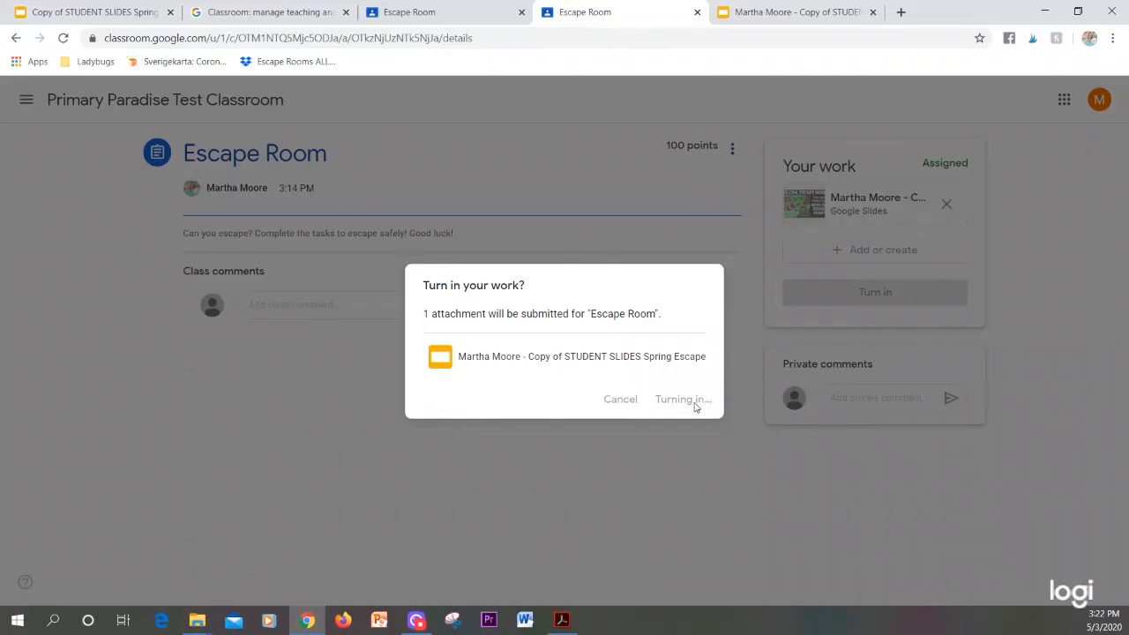
pyautogui.click(681, 398)
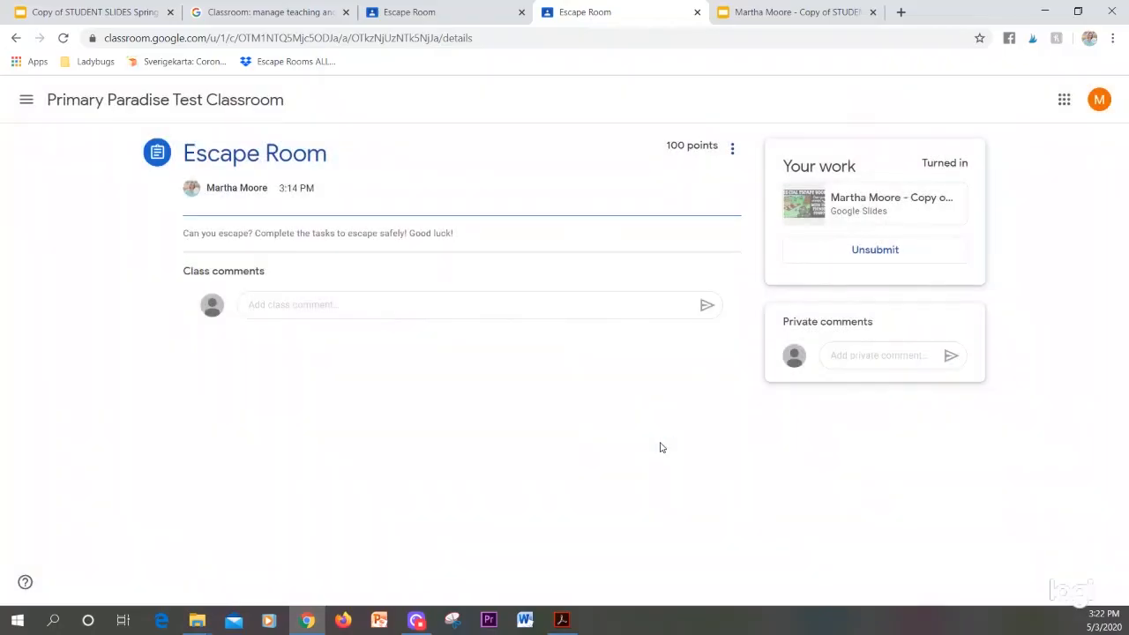